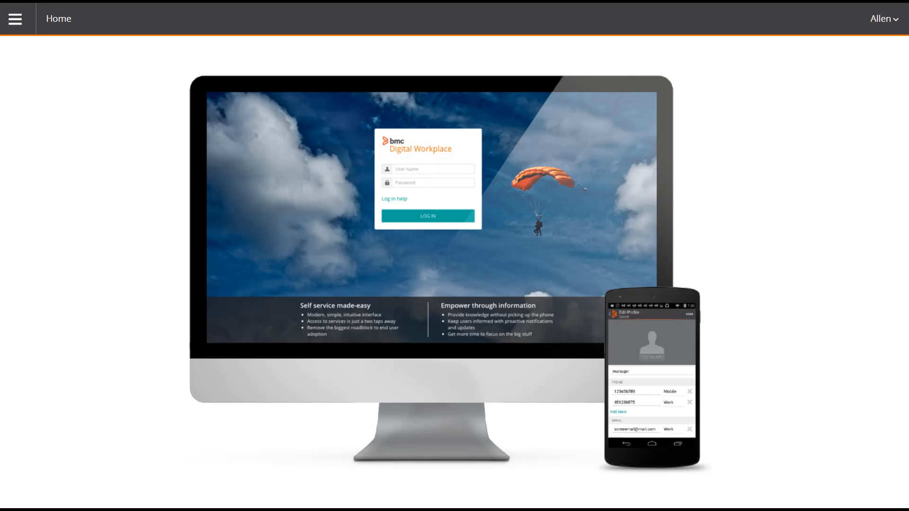
mouse_move(9, 68)
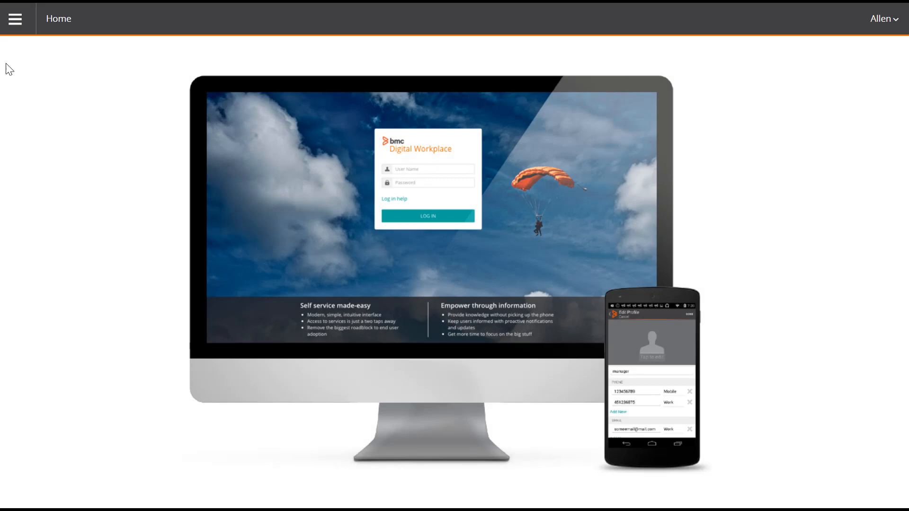
Go to the Help Desk section from the admin navigation menu.
left_click(14, 18)
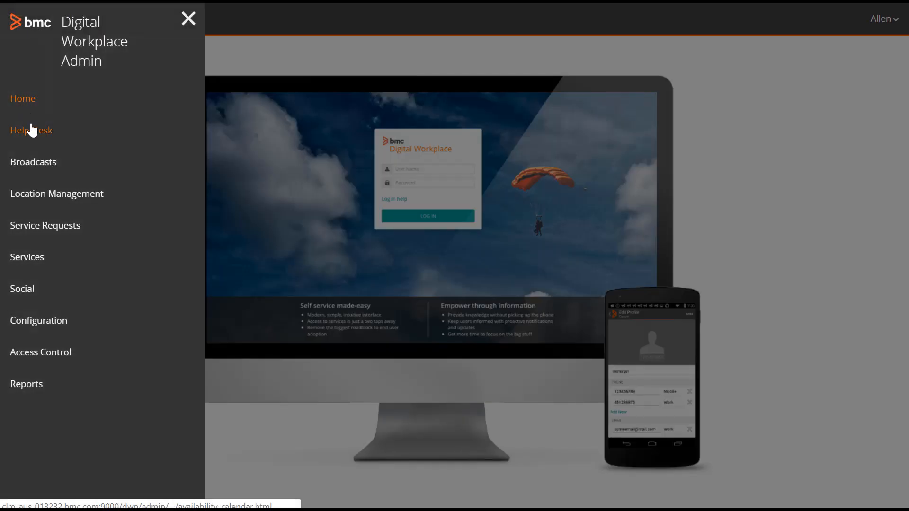
left_click(187, 18)
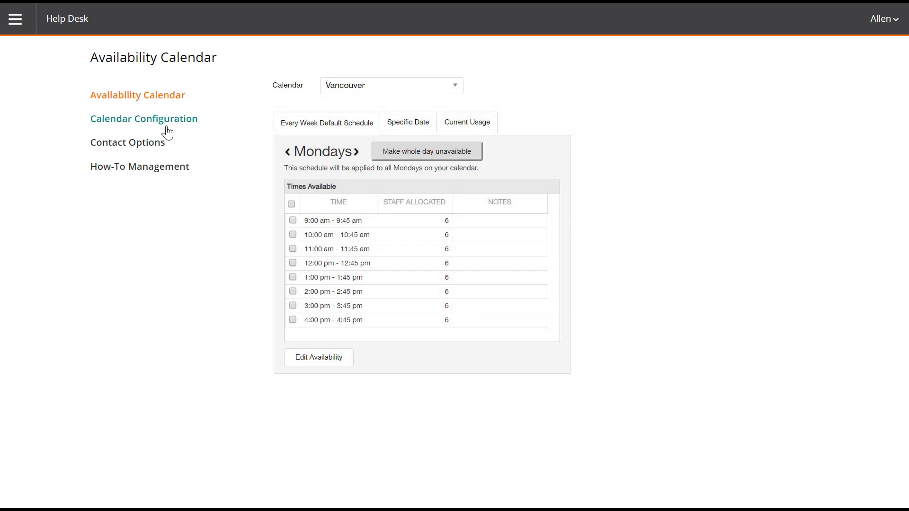
Start a new blank Create Calendar form under Calendar Configuration.
left_click(144, 119)
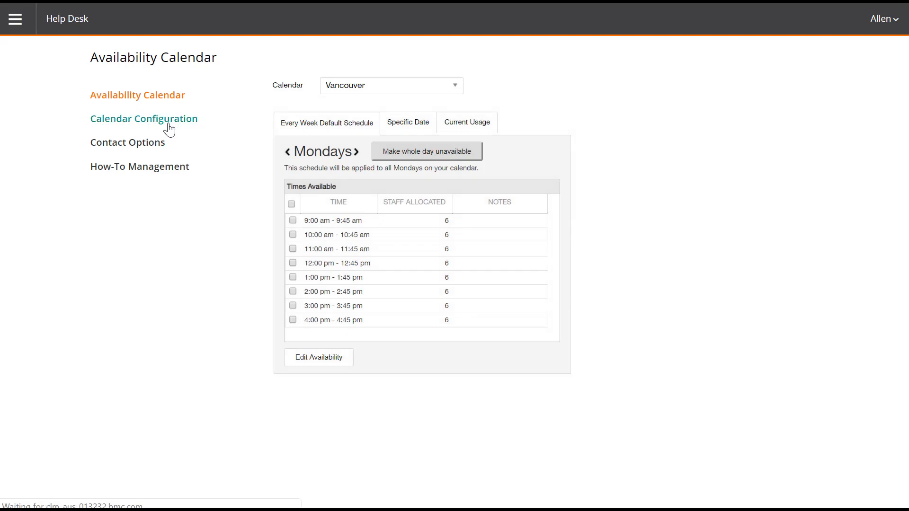
left_click(144, 119)
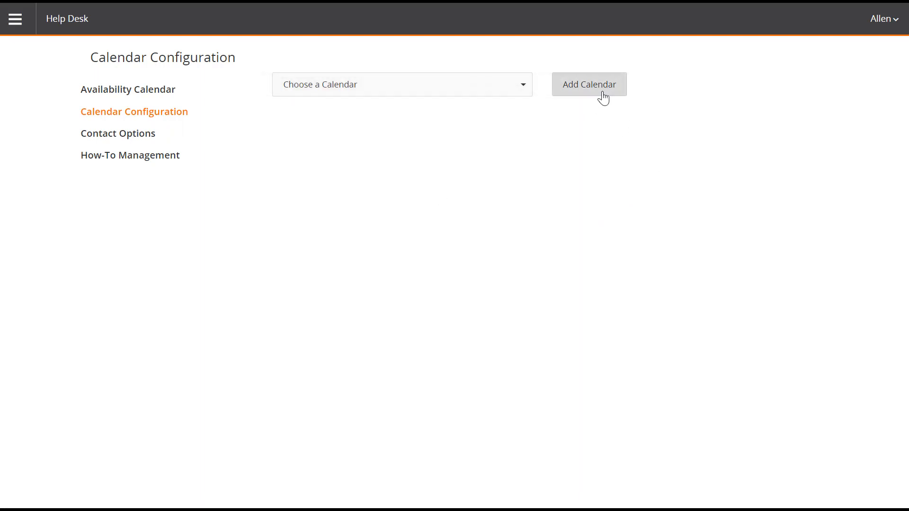
left_click(588, 84)
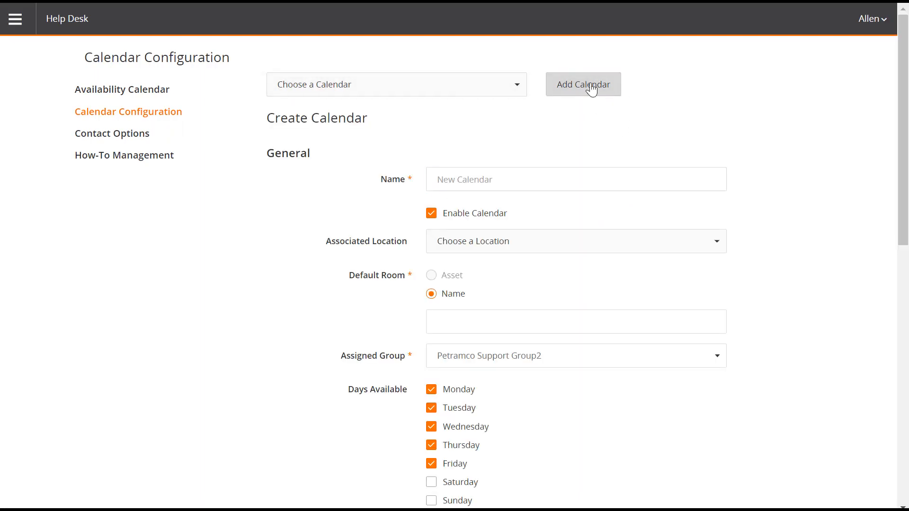
scroll("down", 3)
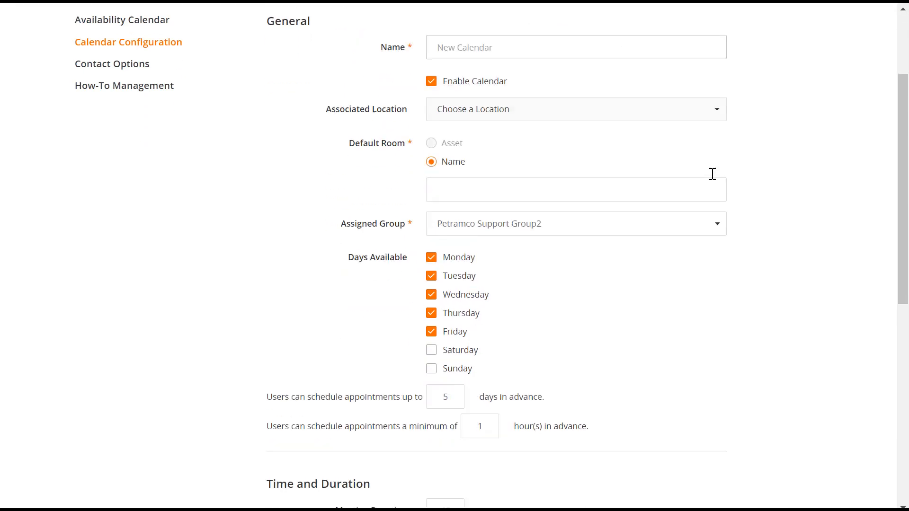
scroll("down", 3)
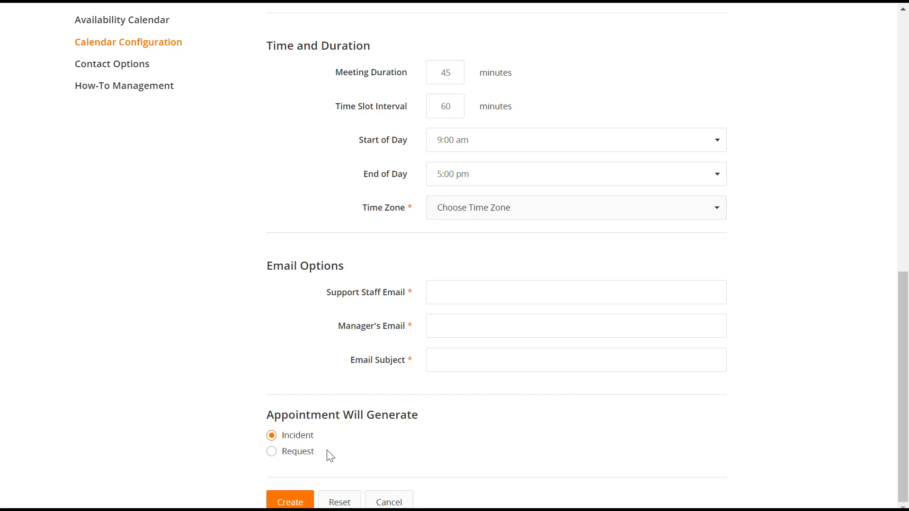
left_click(272, 450)
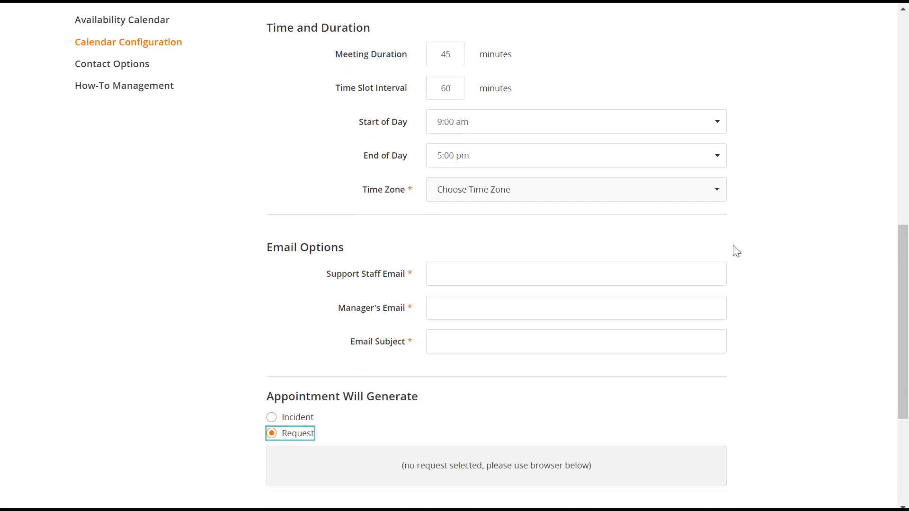
scroll("down", 3)
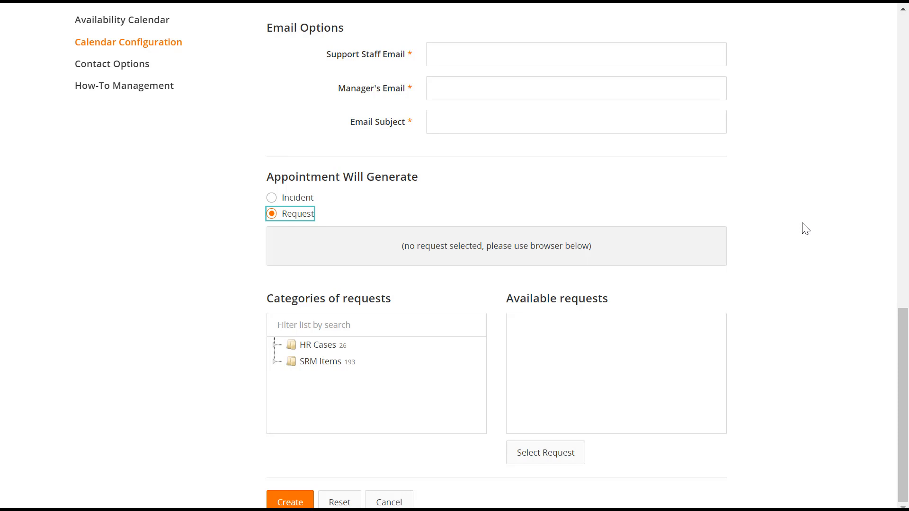
mouse_move(390, 379)
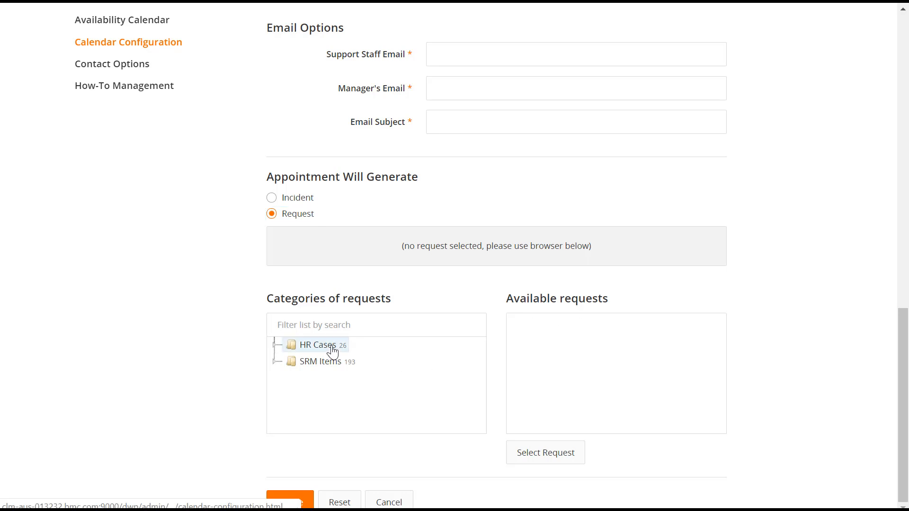
left_click(319, 345)
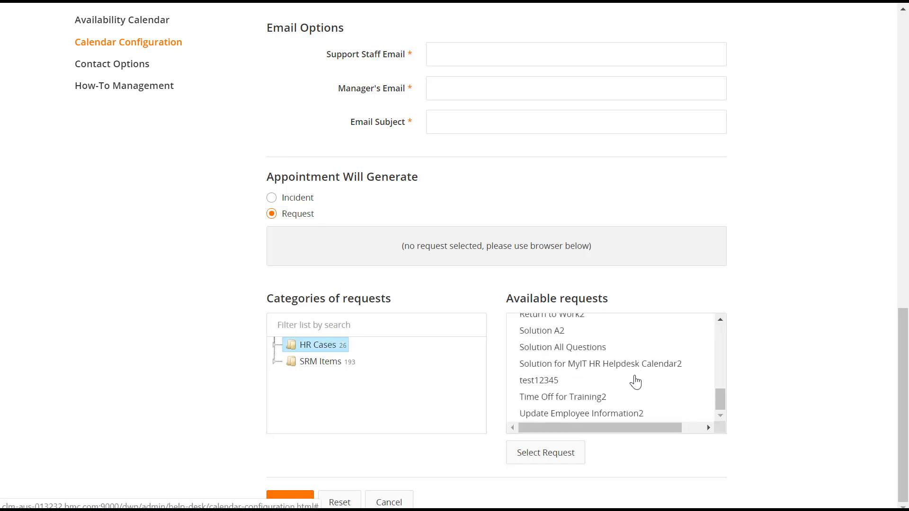
left_click(563, 397)
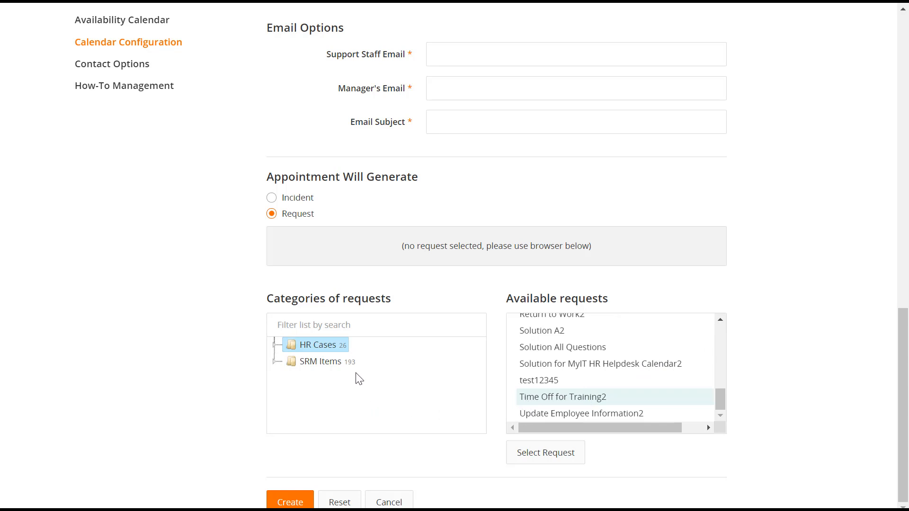
left_click(319, 361)
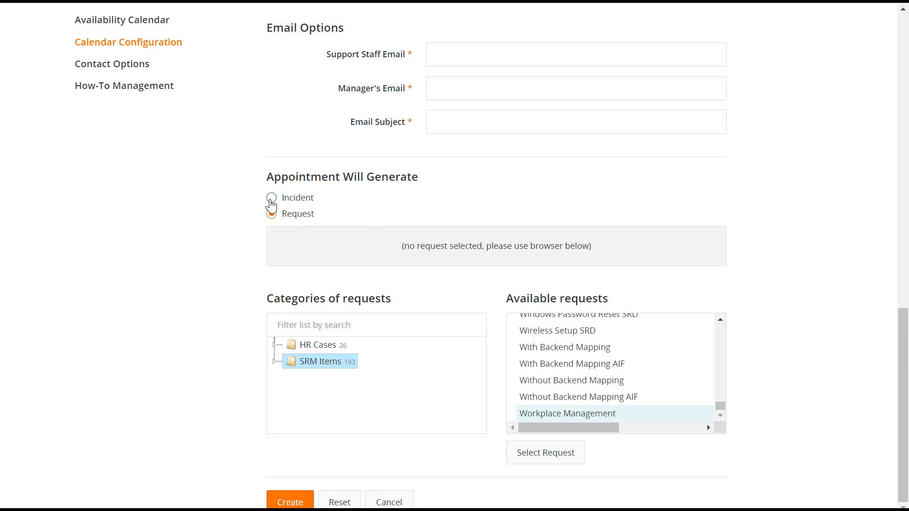
left_click(271, 197)
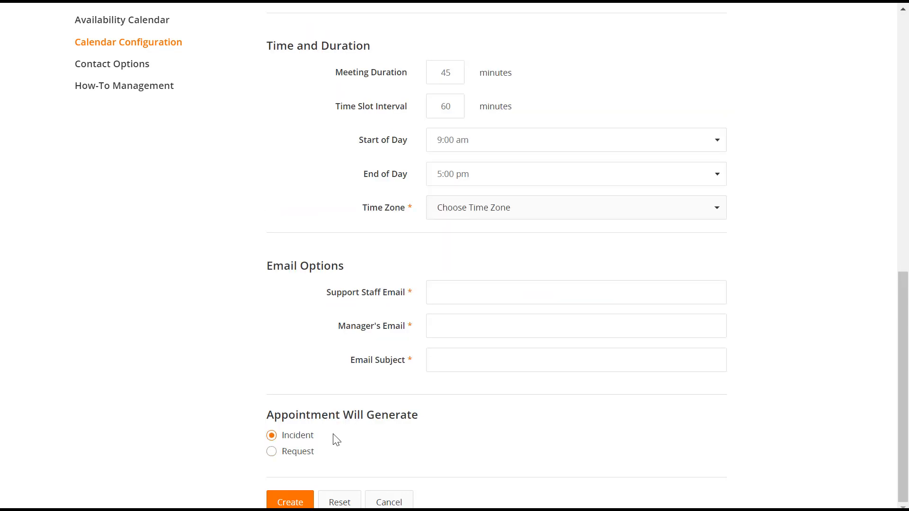
Name the new calendar Vancouver.
scroll("up", 3)
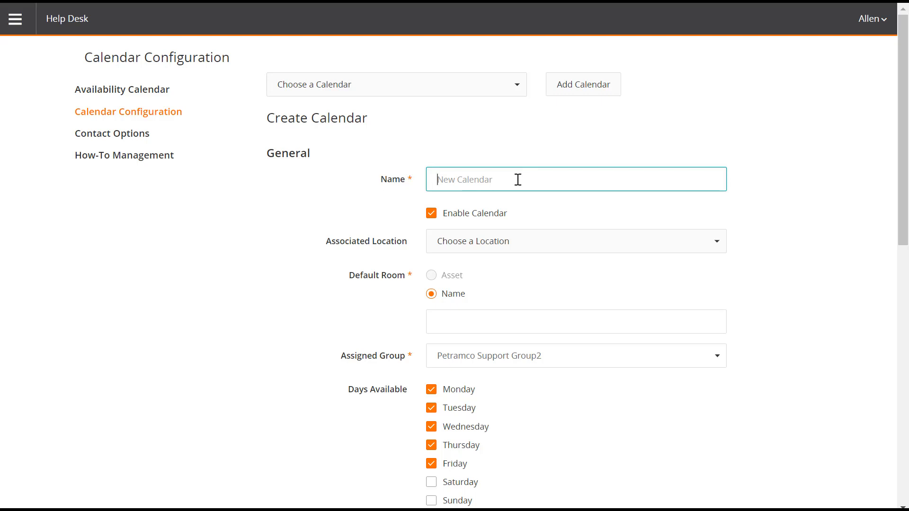
type("Vancouv")
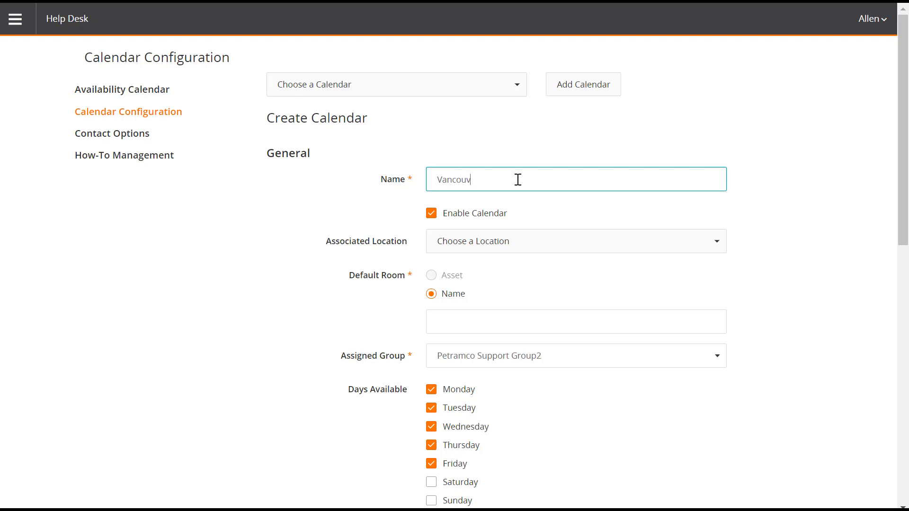
type("er")
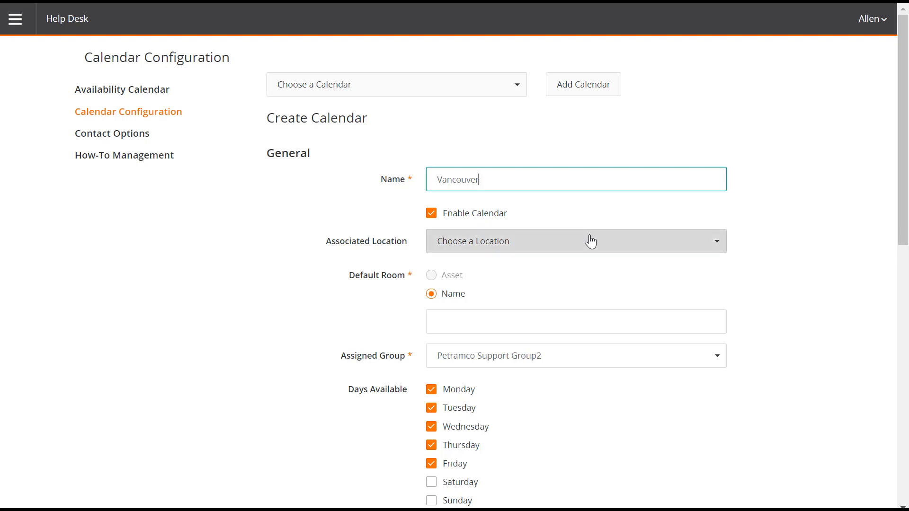
Set location Vancouver office, default room Conference-1 and assigned group Computers.
left_click(576, 242)
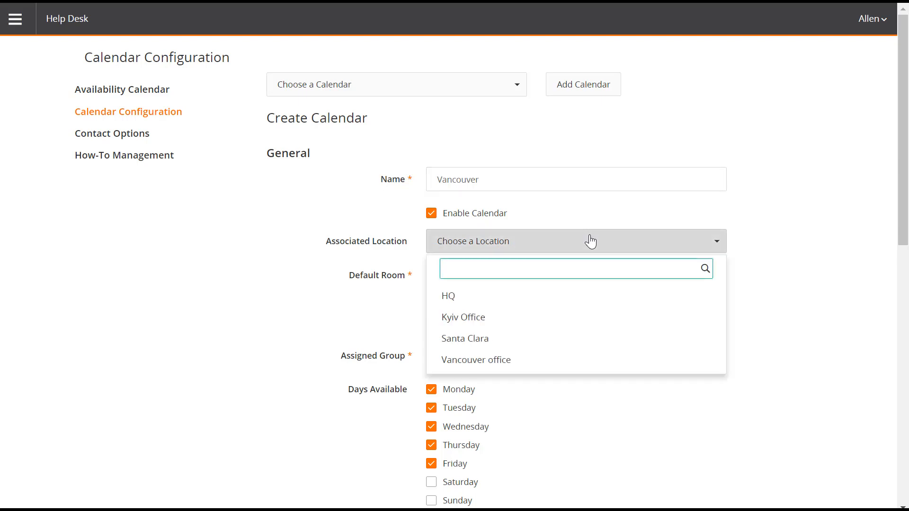
left_click(475, 359)
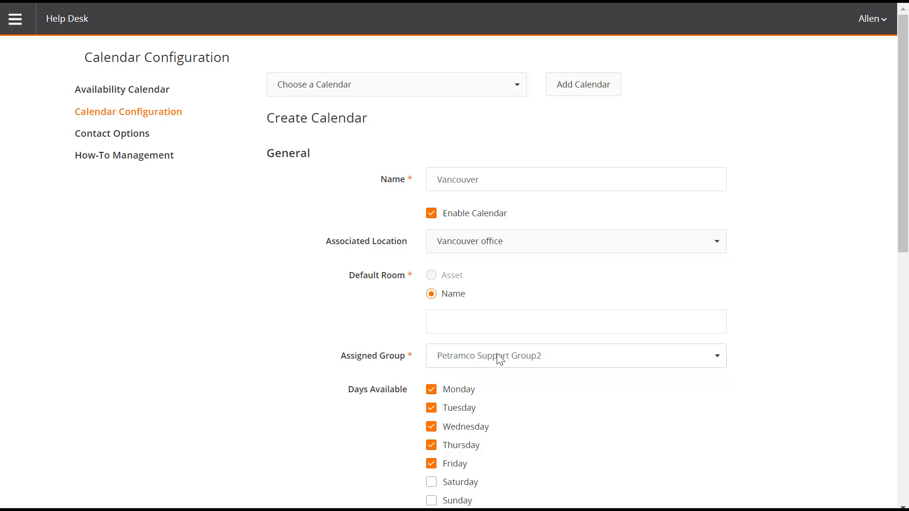
scroll("down", 3)
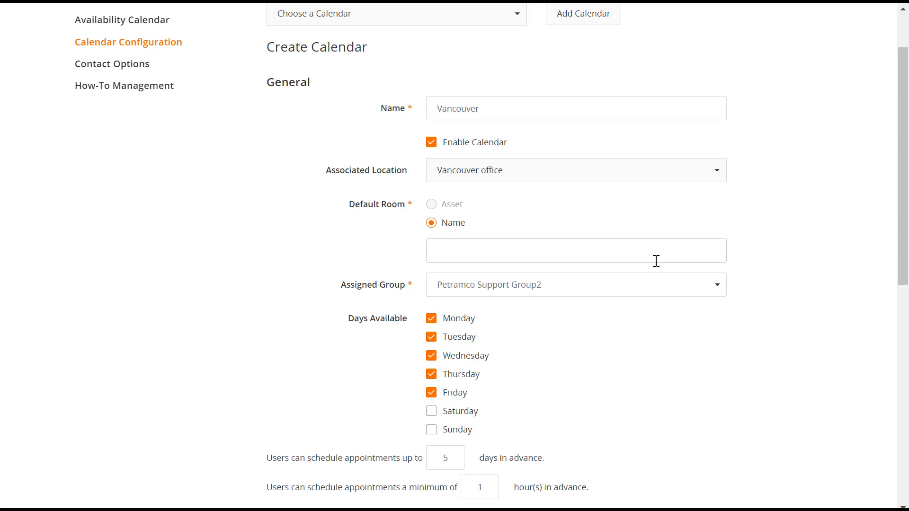
type("c")
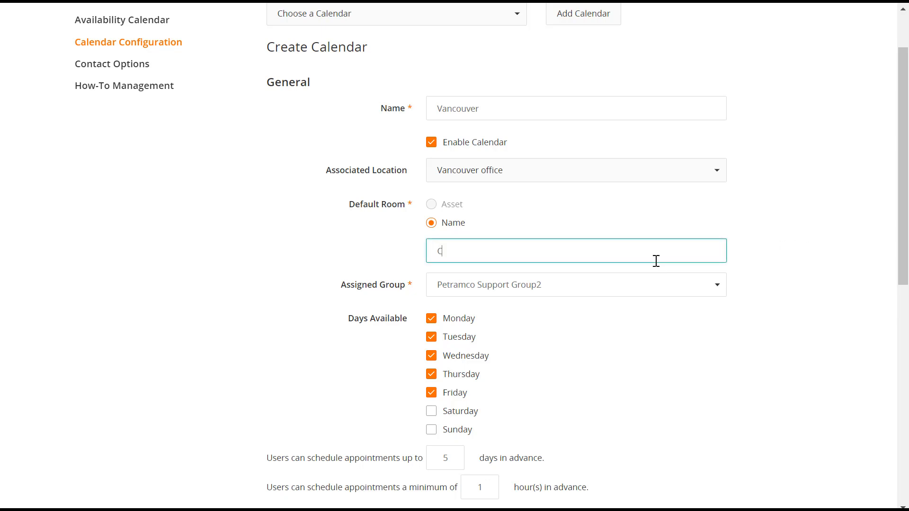
type("onference-1")
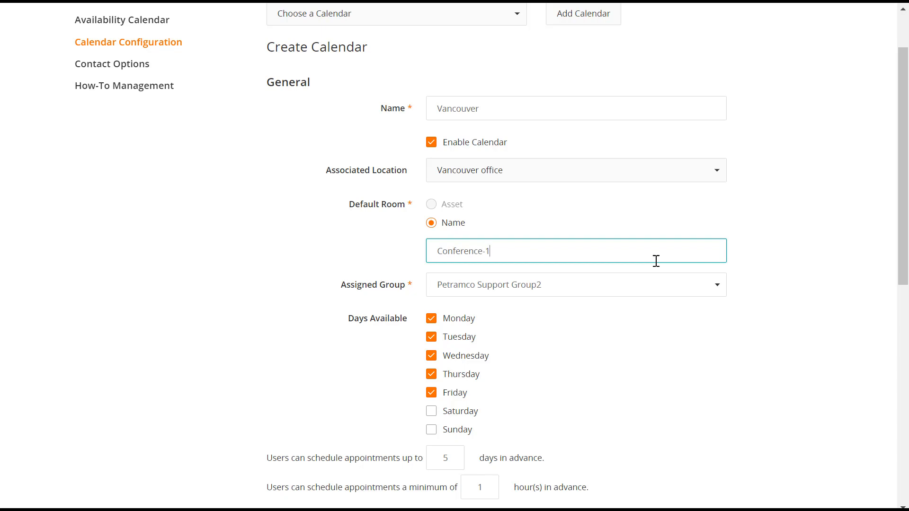
mouse_move(554, 298)
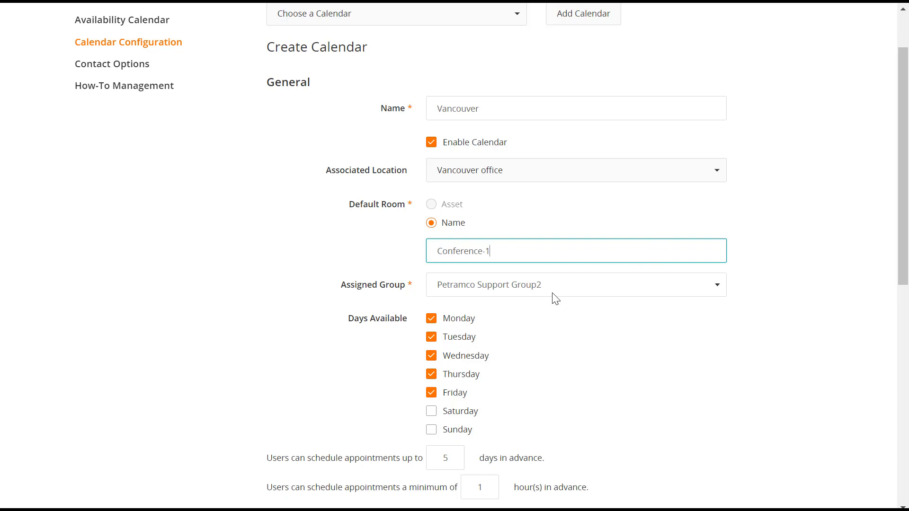
left_click(575, 285)
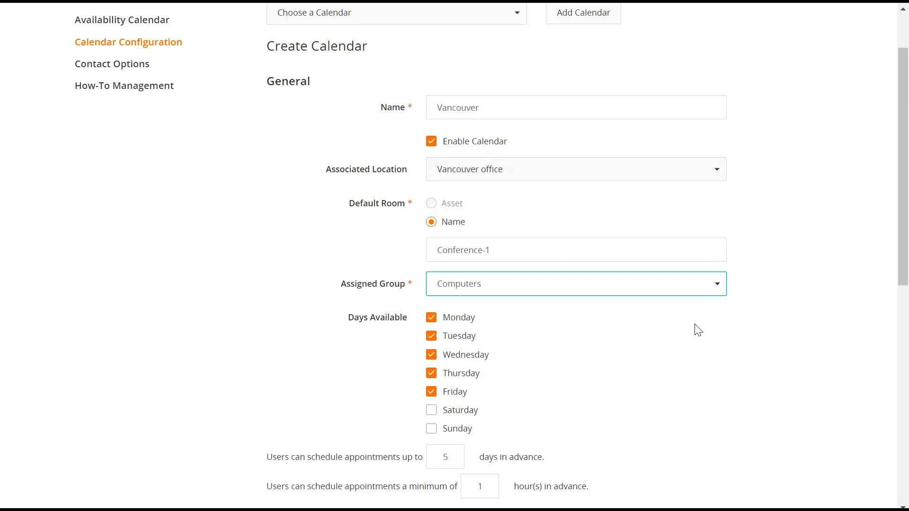
Review the default Monday–Friday, 45-minute meeting, 9:00 am–5:00 pm availability settings.
scroll("down", 3)
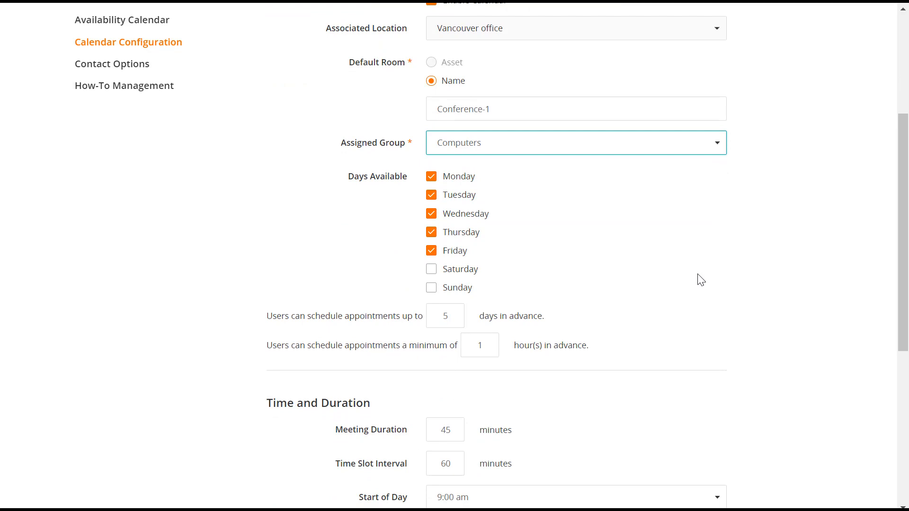
mouse_move(575, 213)
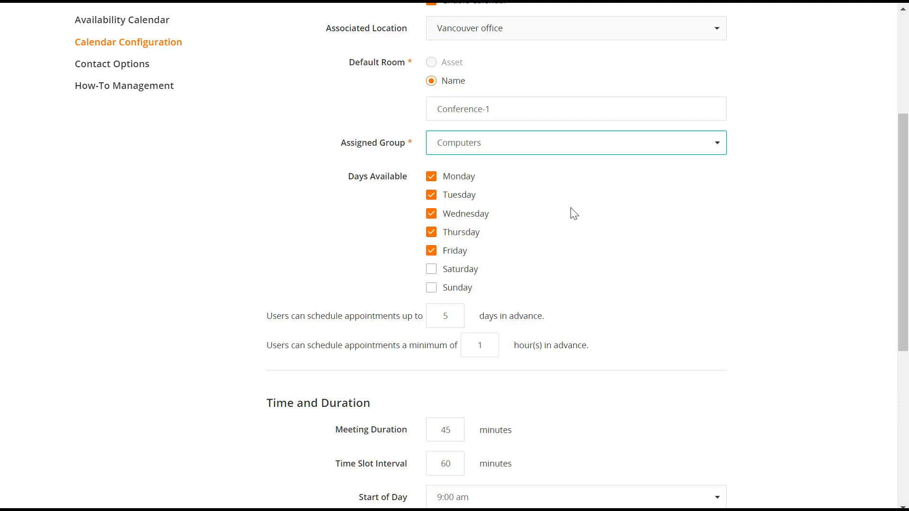
scroll("down", 3)
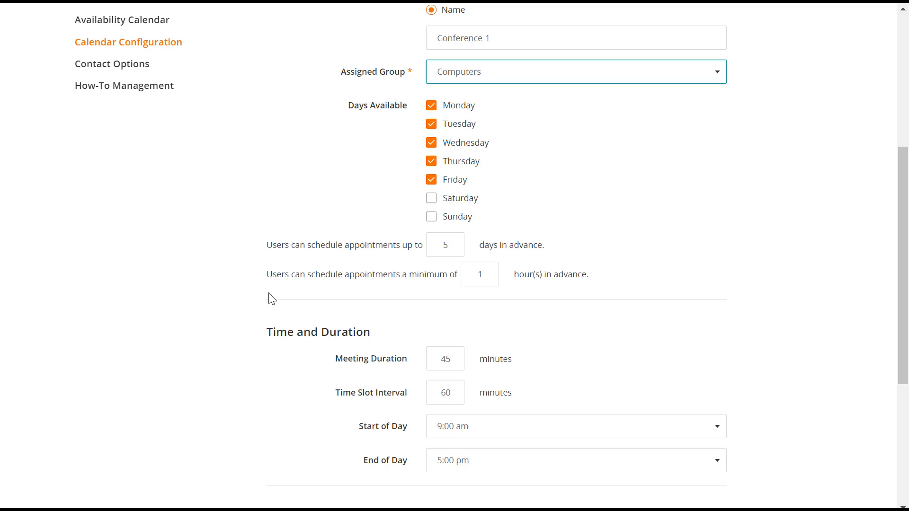
mouse_move(410, 299)
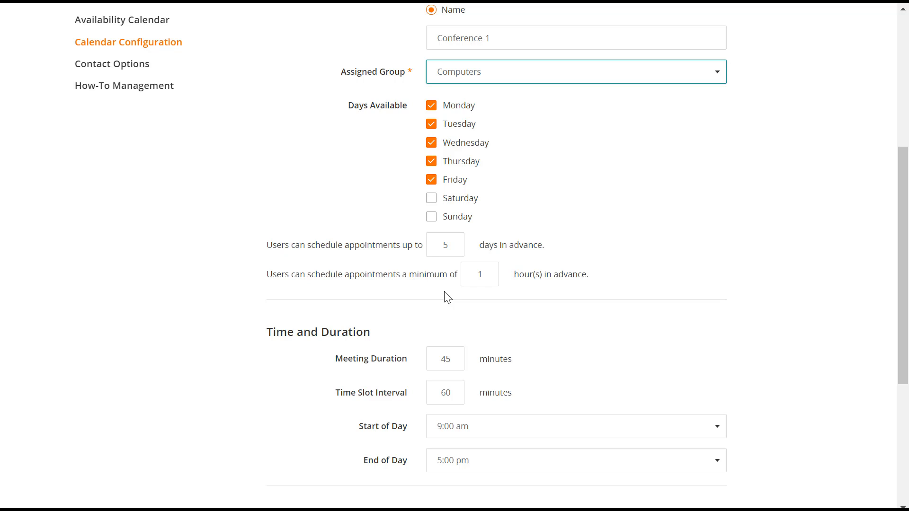
scroll("down", 3)
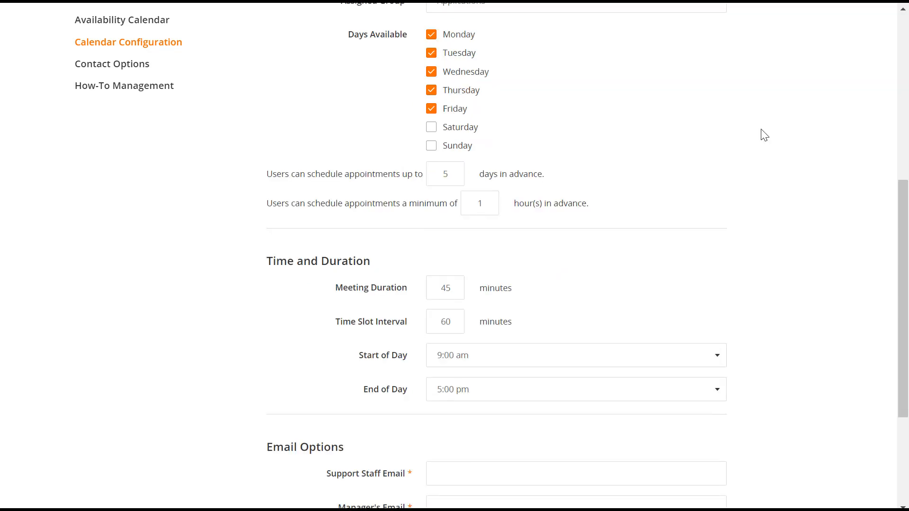
scroll("down", 3)
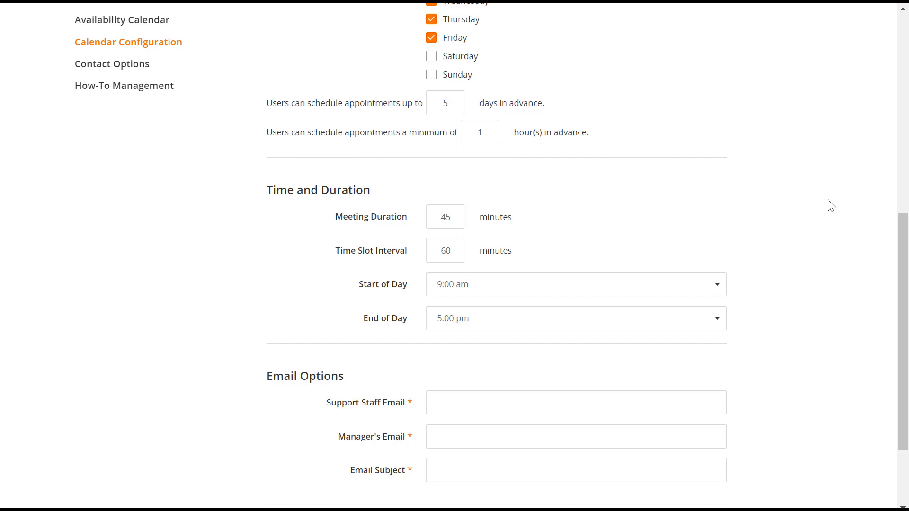
mouse_move(847, 397)
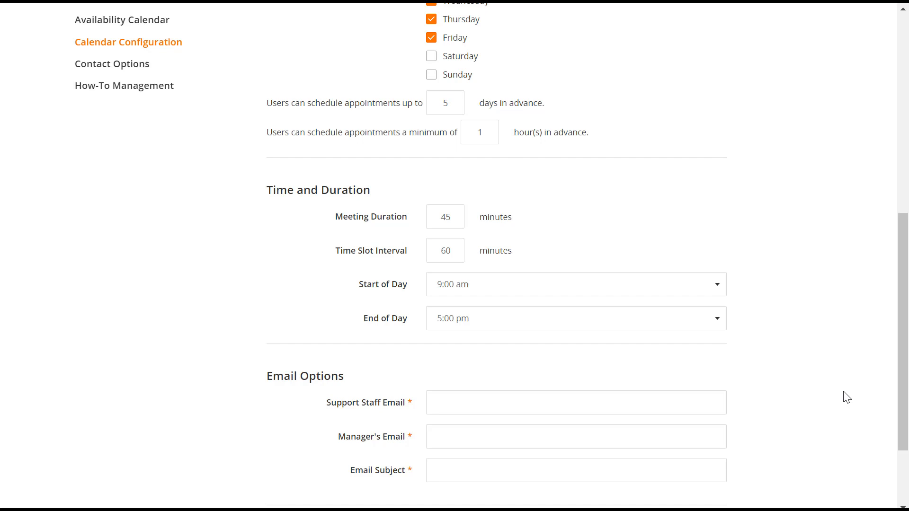
scroll("down", 3)
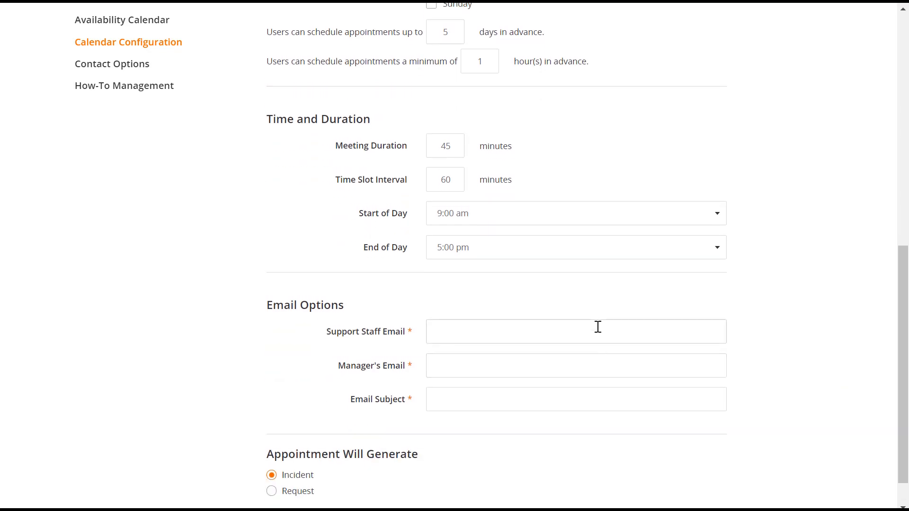
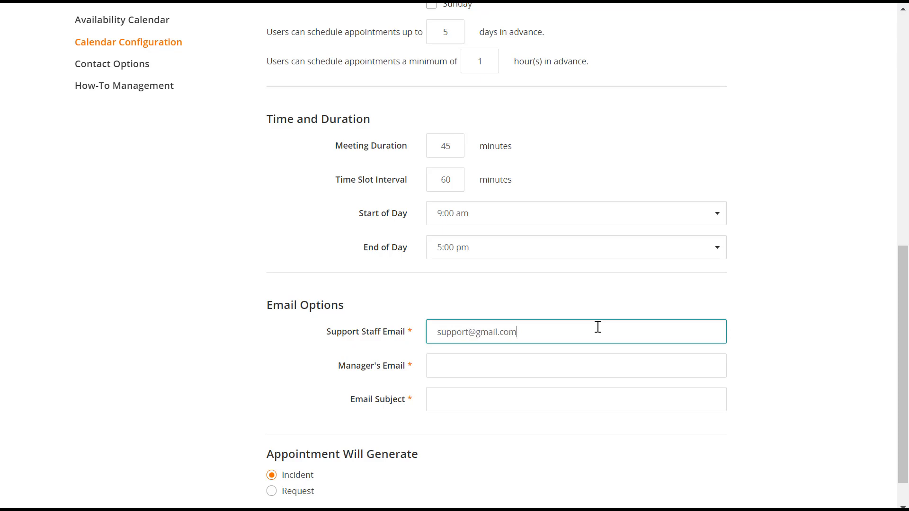
Enter support and manager emails, subject 'Vancouver calendar', and create the calendar.
left_click(575, 366)
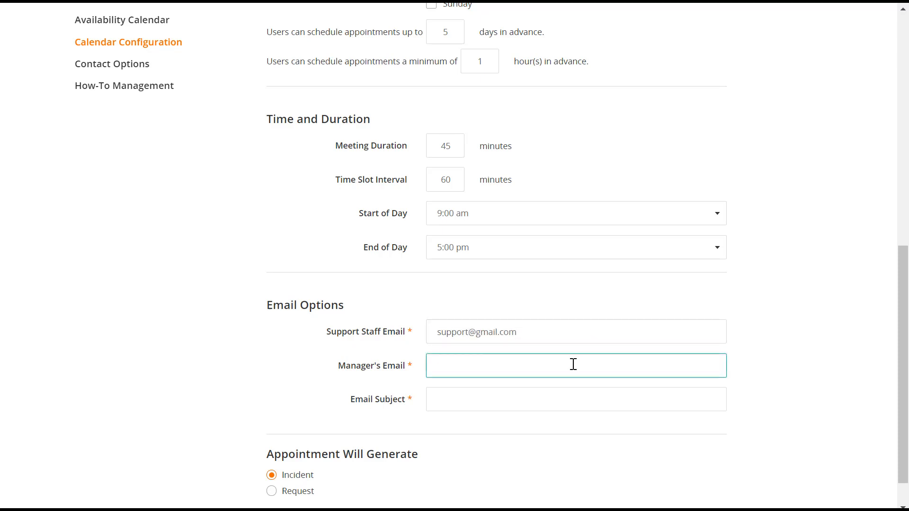
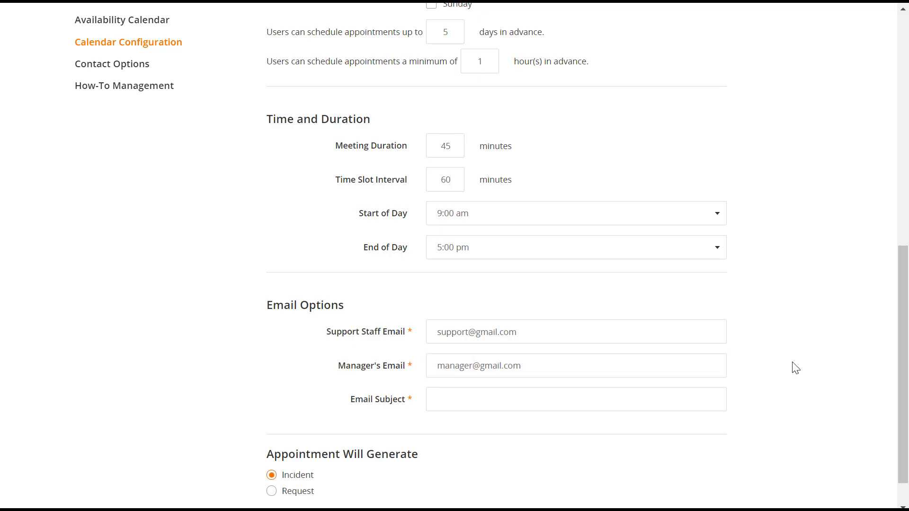
left_click(576, 399)
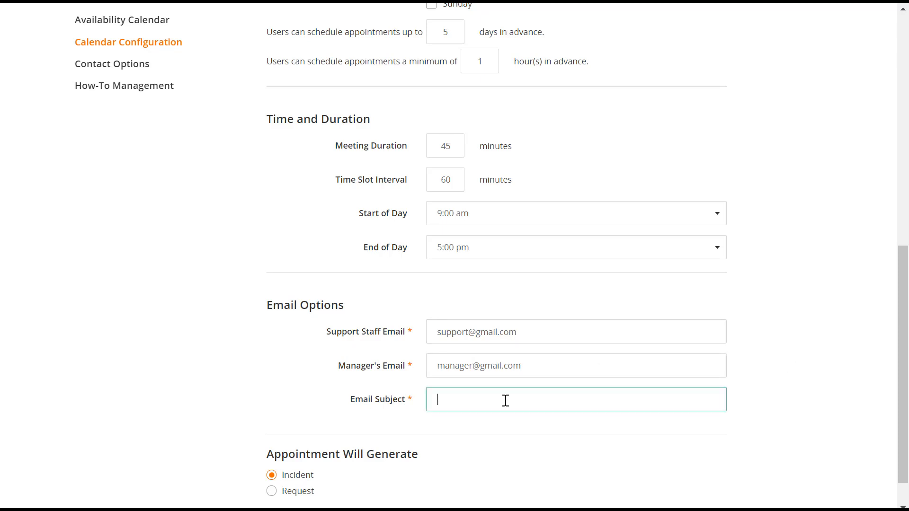
type("Vancouver c")
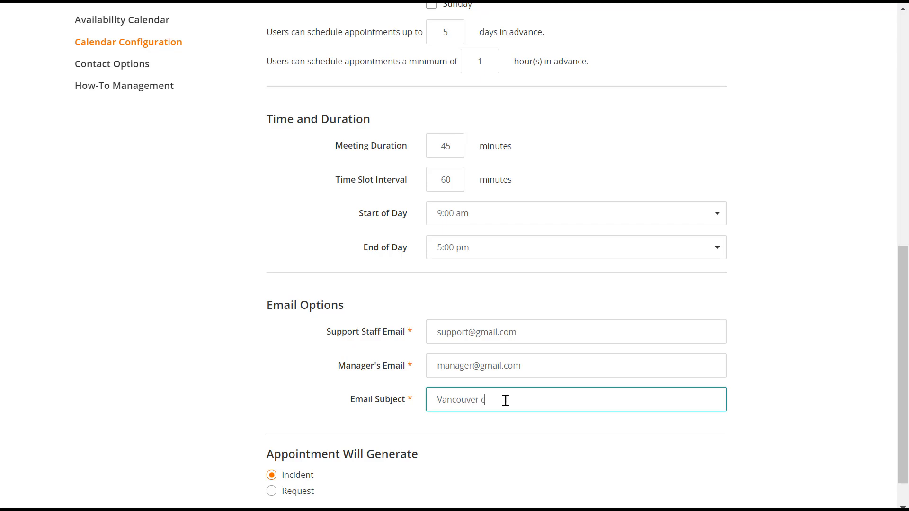
type("alenda")
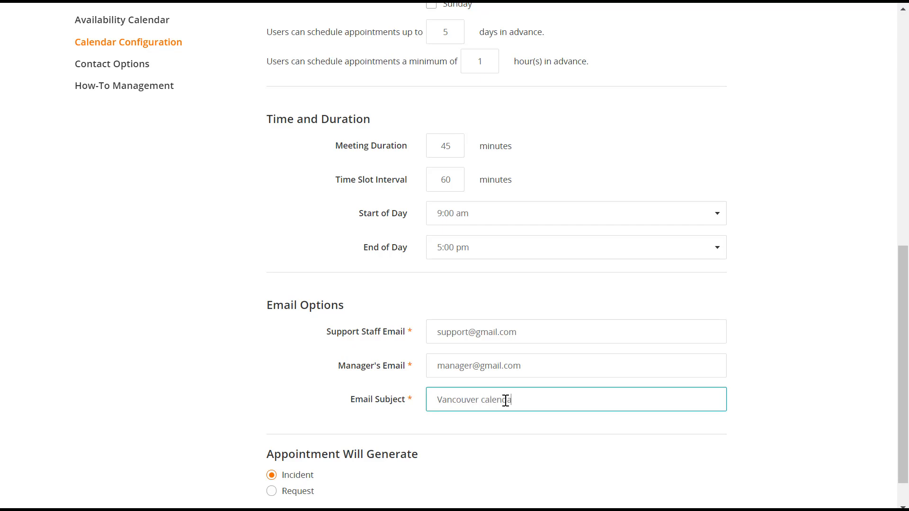
scroll("down", 3)
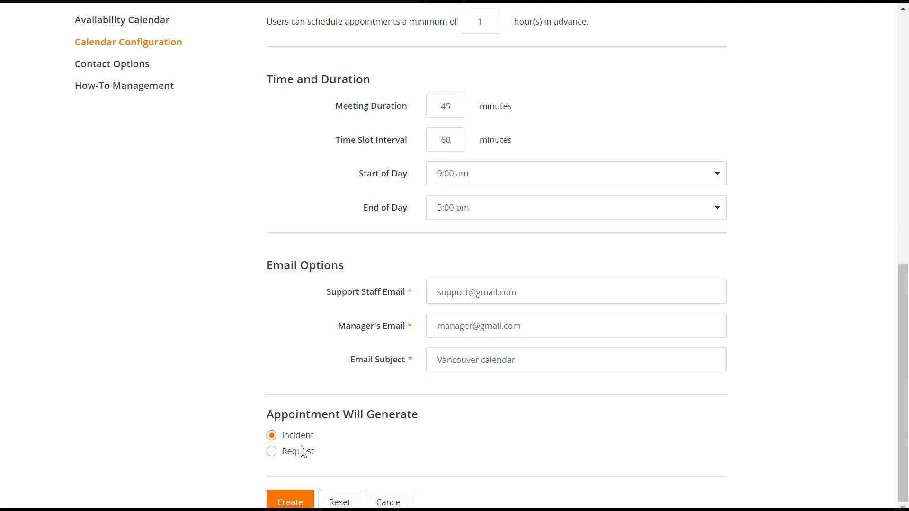
left_click(289, 502)
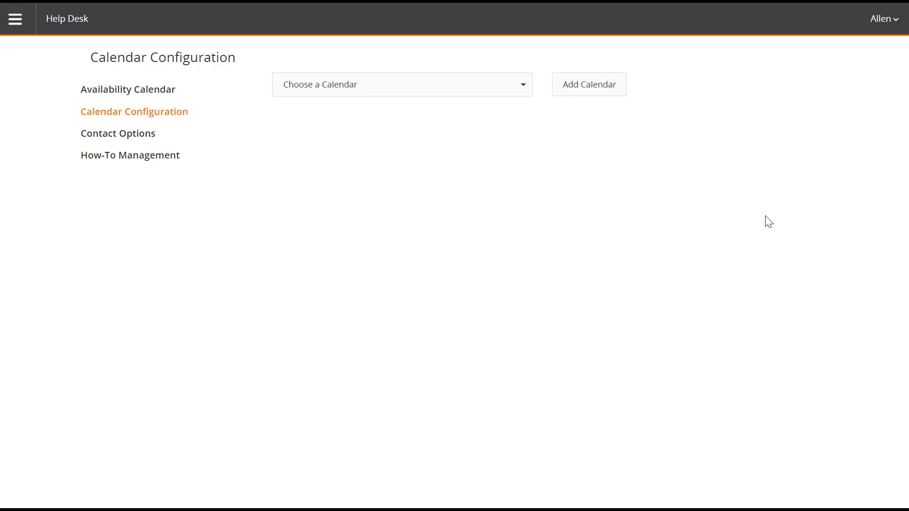
mouse_move(177, 102)
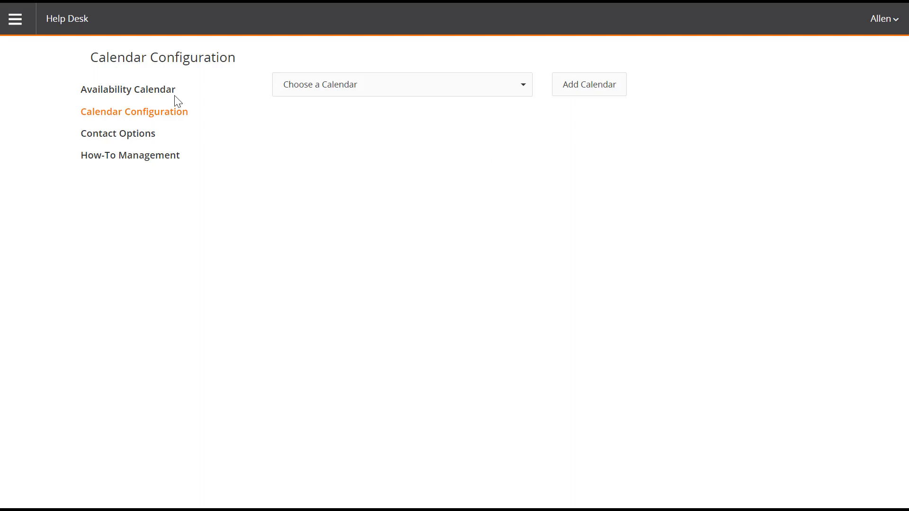
Go to the Availability Calendar section for the new Vancouver calendar.
left_click(128, 89)
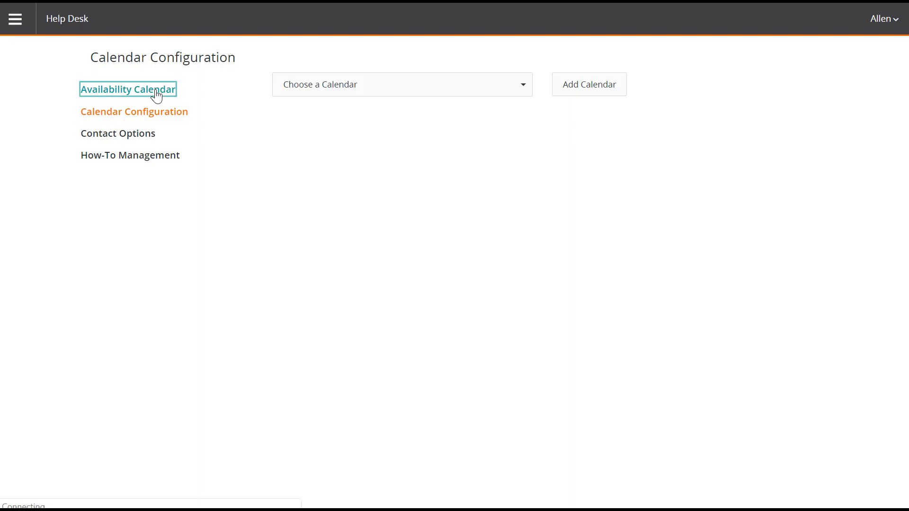
left_click(128, 89)
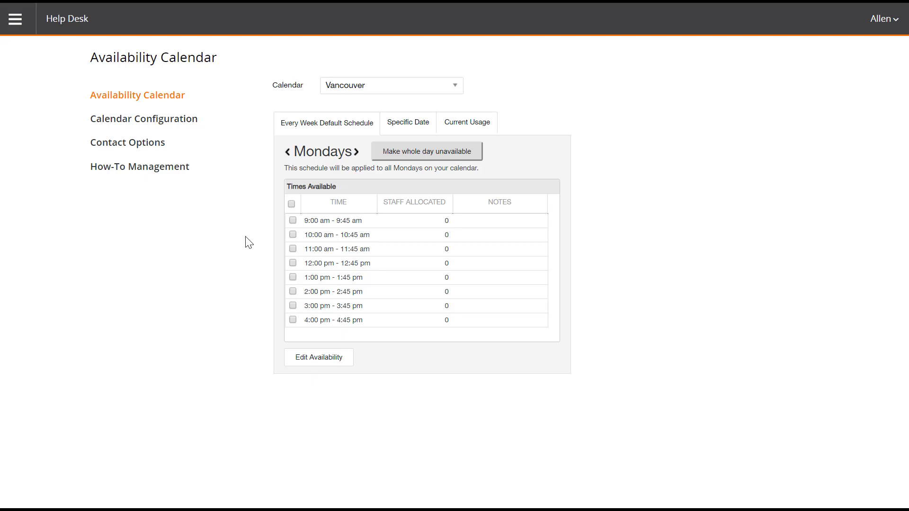
mouse_move(272, 209)
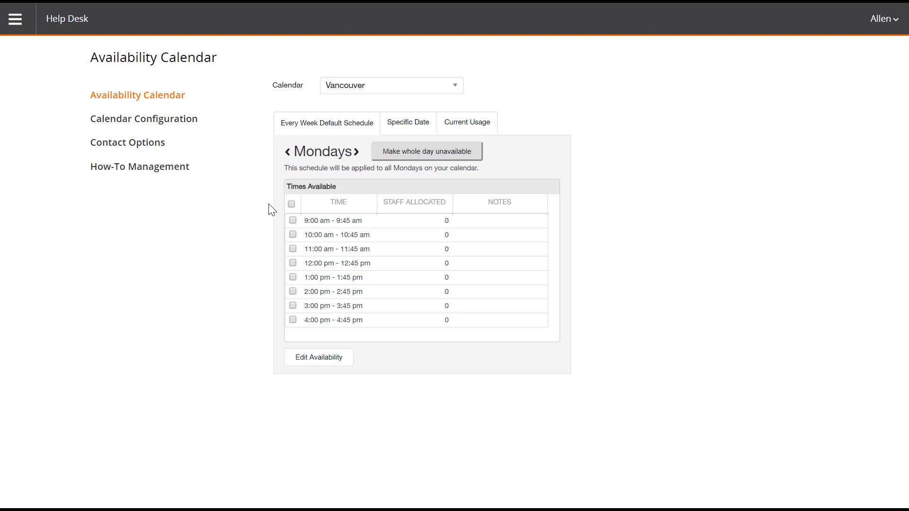
Allocate 7 staff to every Tuesday slot, then switch to the Specific Date view.
left_click(358, 151)
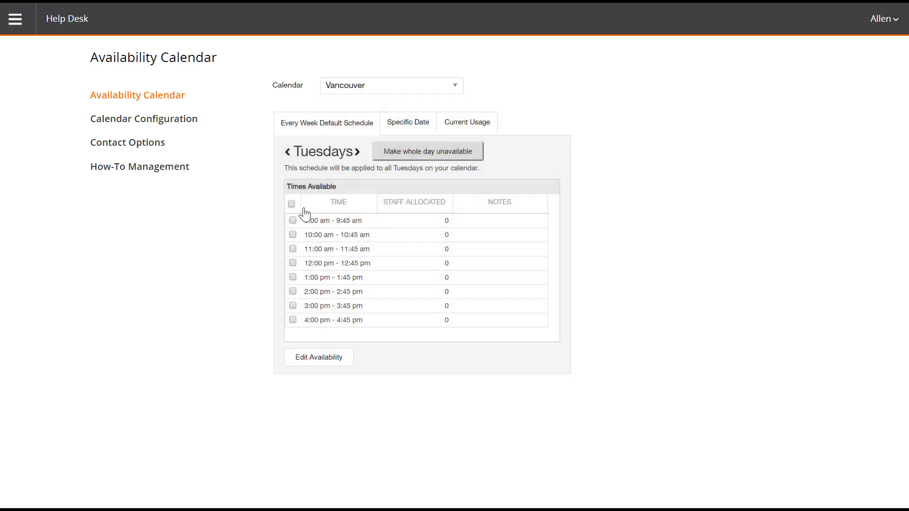
left_click(291, 203)
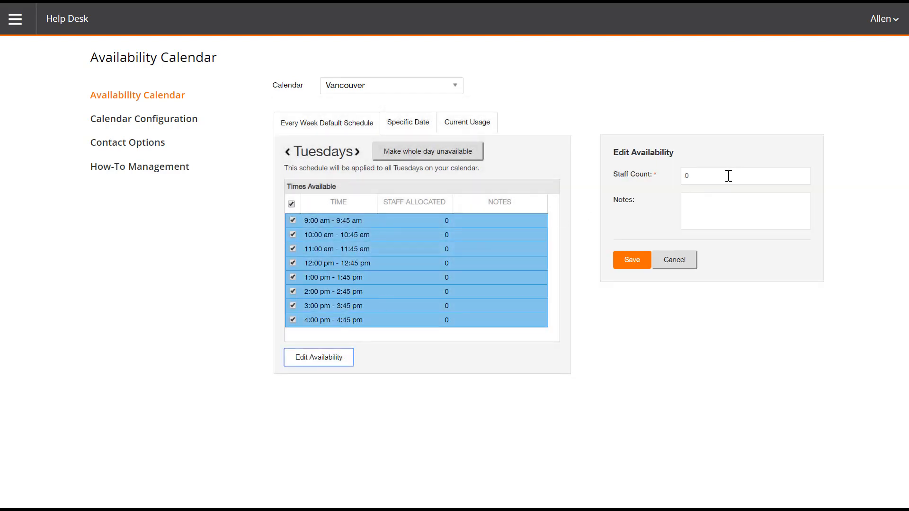
type("7")
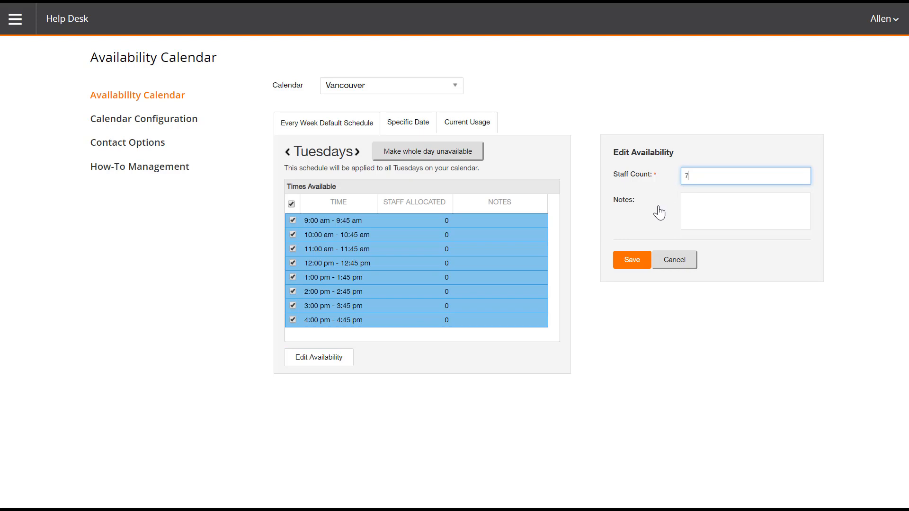
left_click(631, 260)
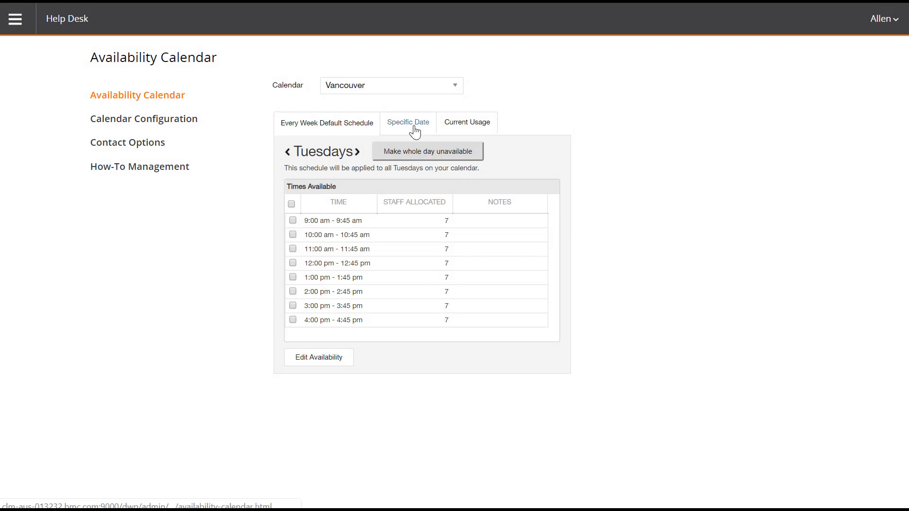
left_click(407, 122)
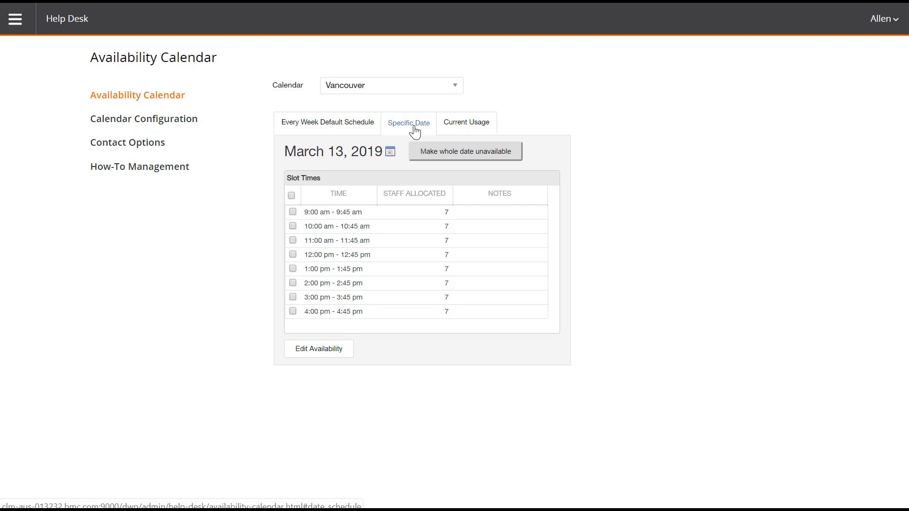
Check the March 13, 2019 schedule showing 7 staff in every slot.
left_click(466, 122)
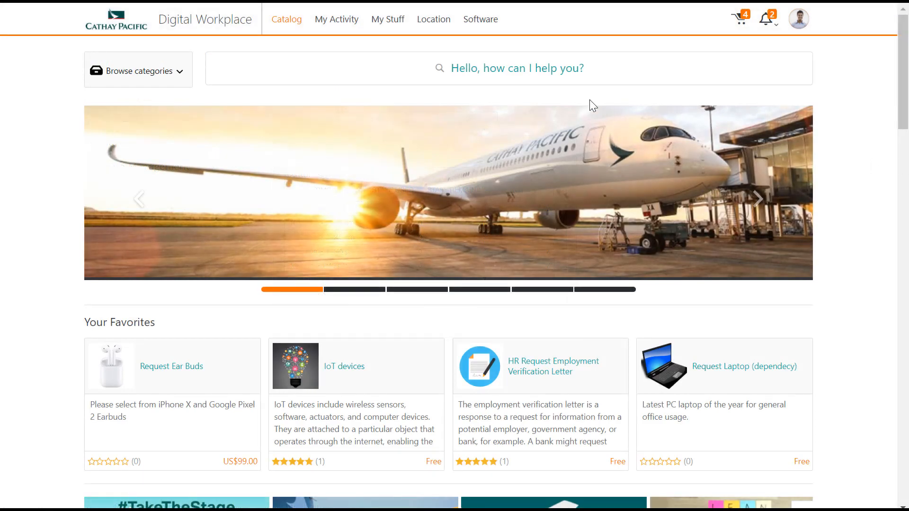
Start a Make an Appointment request with Vancouver as the location for March 13, 2019.
scroll("down", 3)
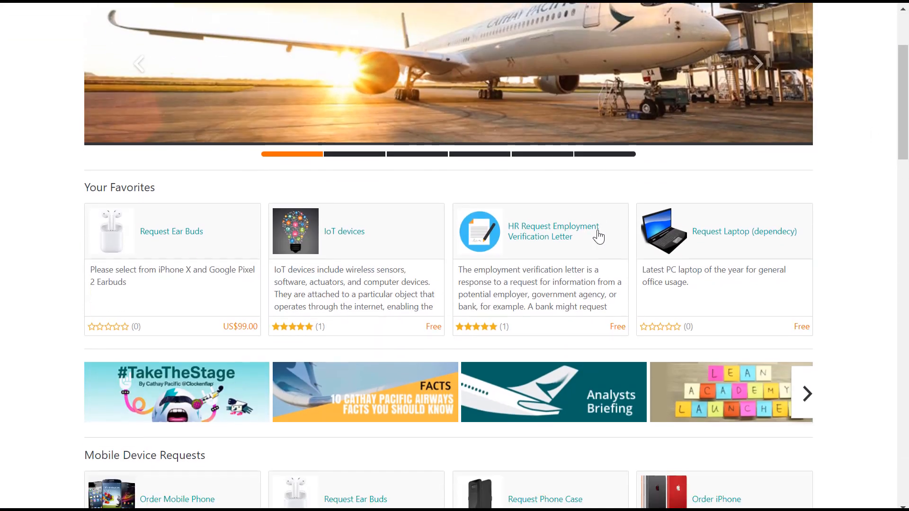
scroll("down", 3)
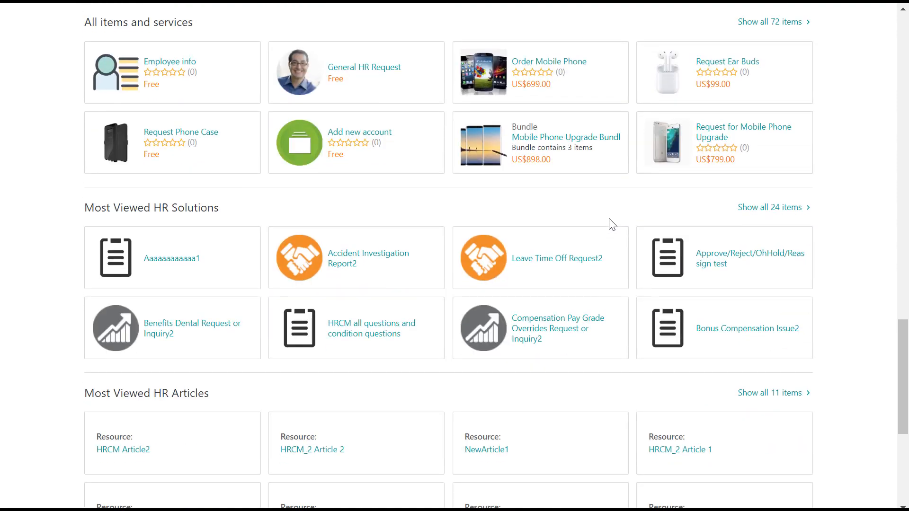
scroll("down", 3)
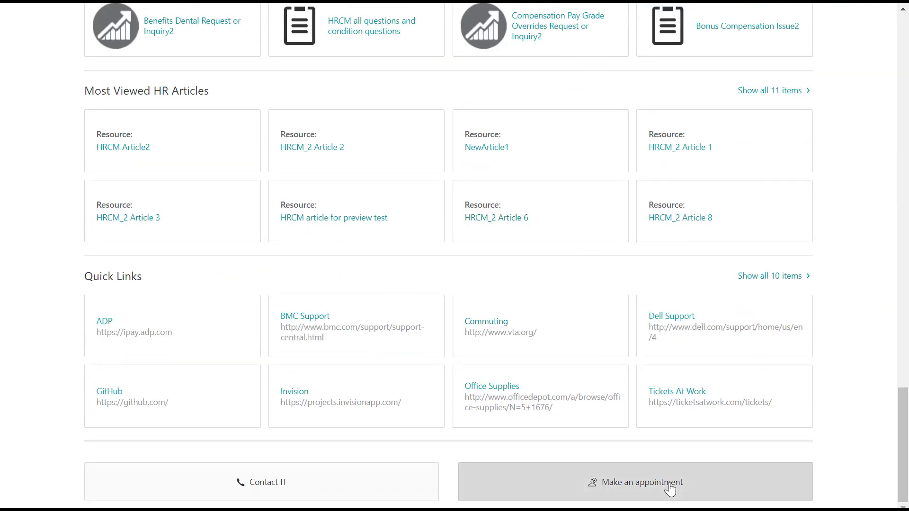
left_click(635, 482)
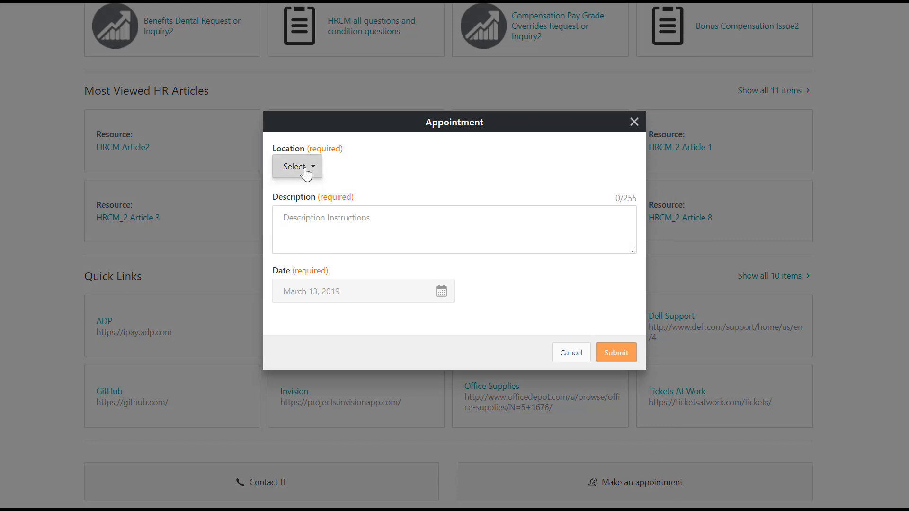
left_click(296, 167)
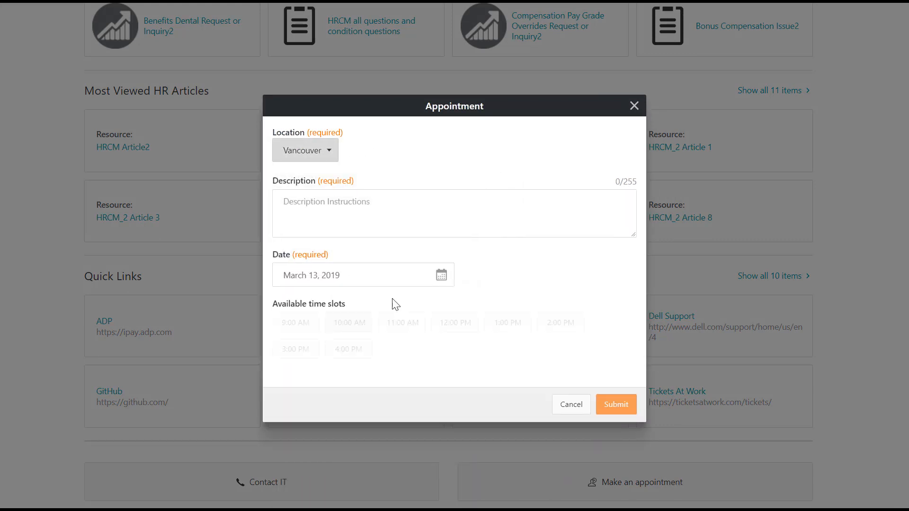
left_click(454, 213)
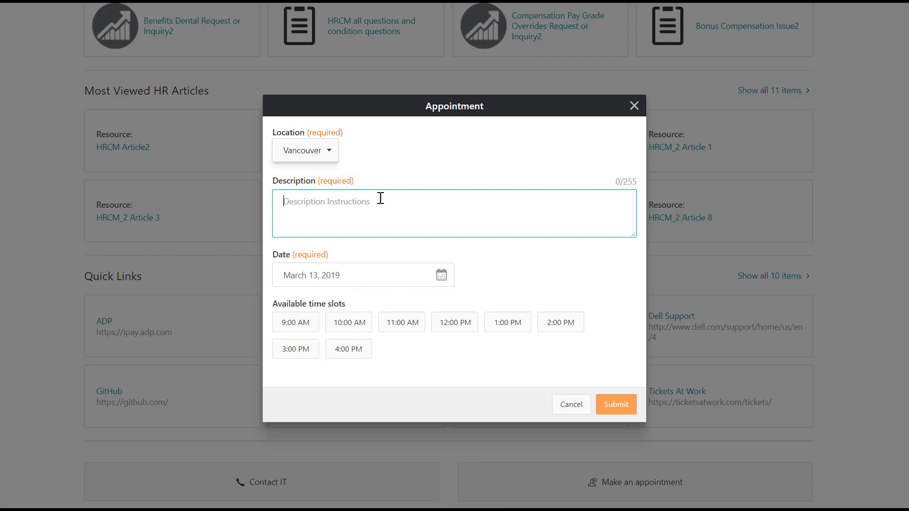
mouse_move(394, 278)
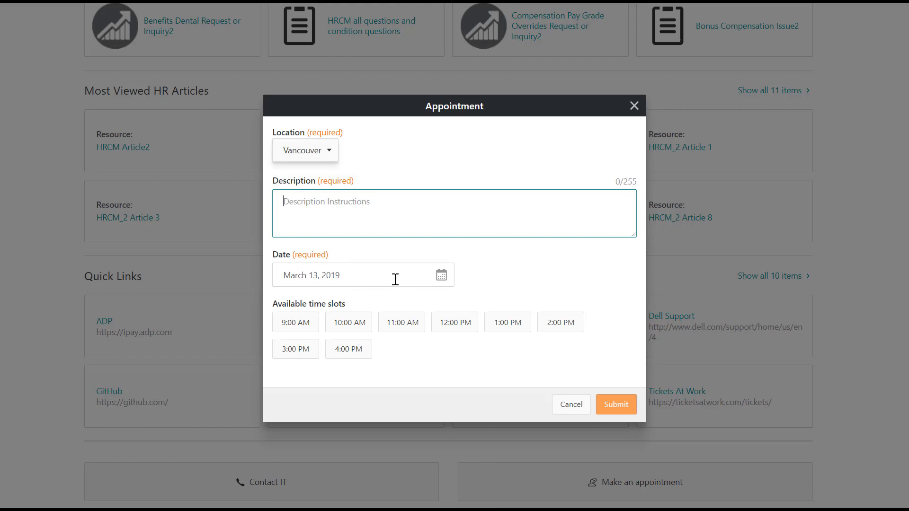